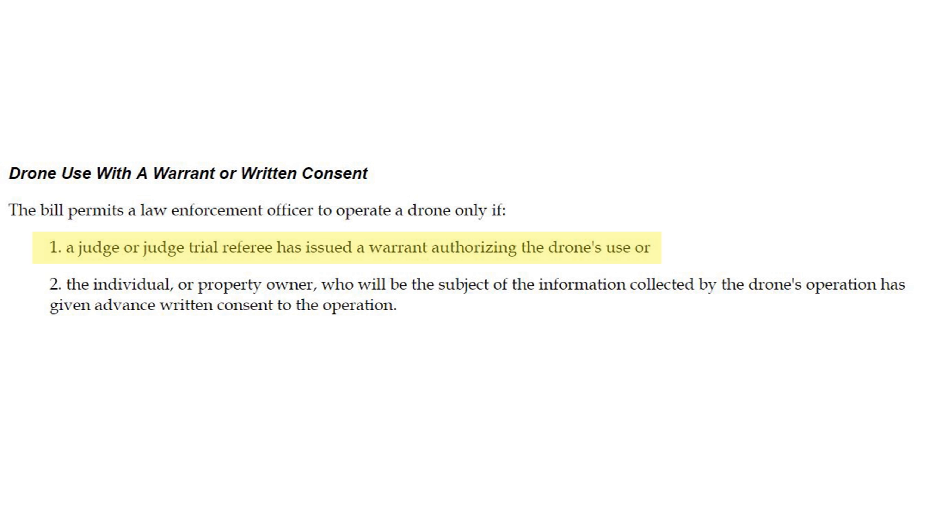
left_click(349, 247)
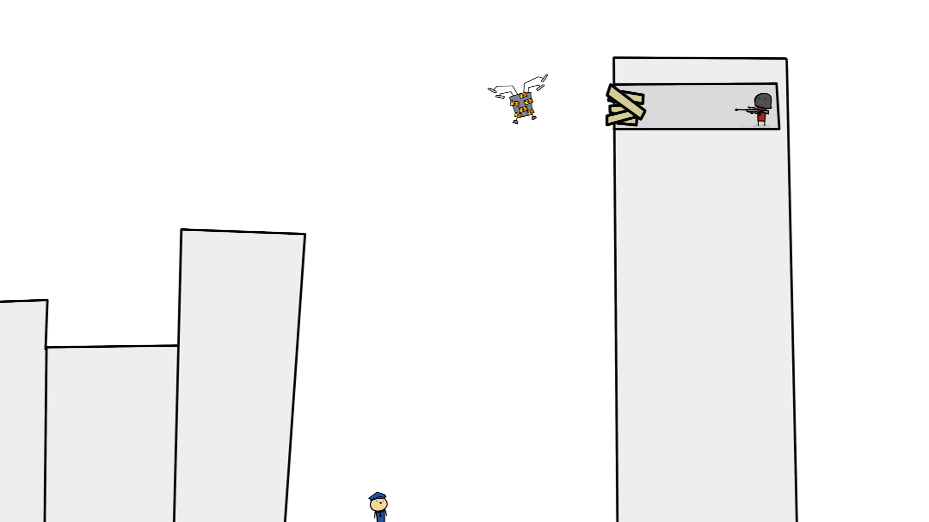
left_click(523, 104)
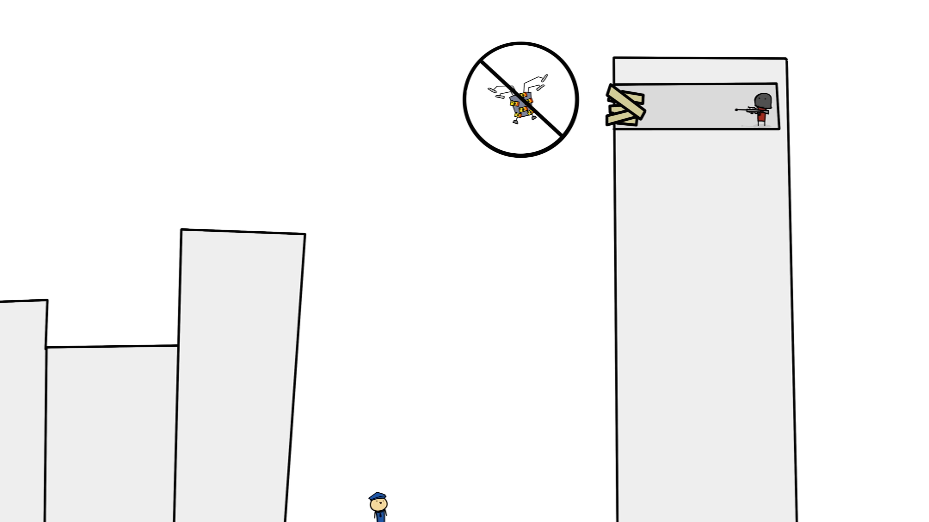